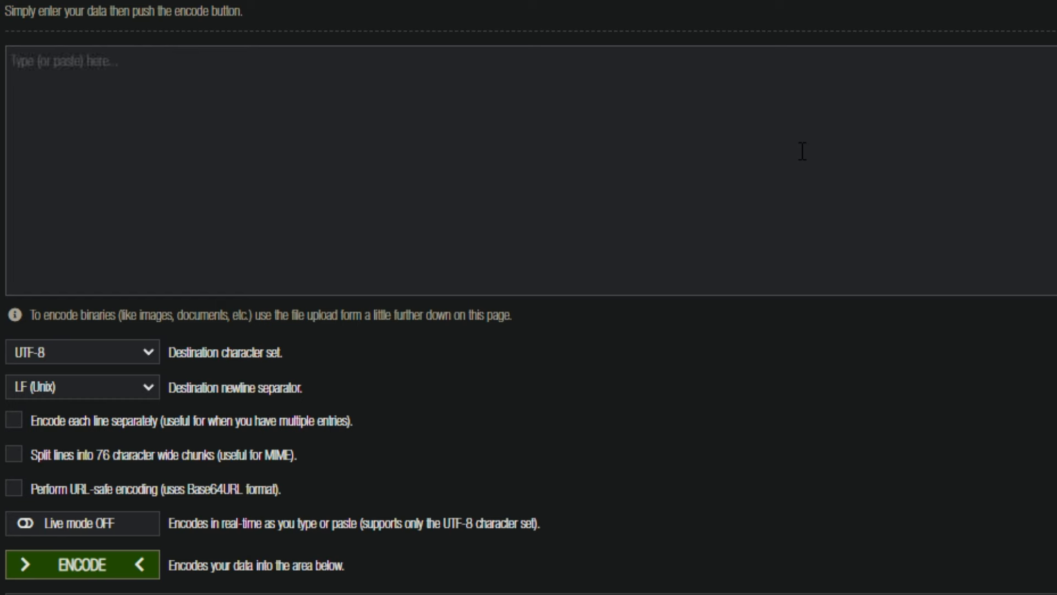
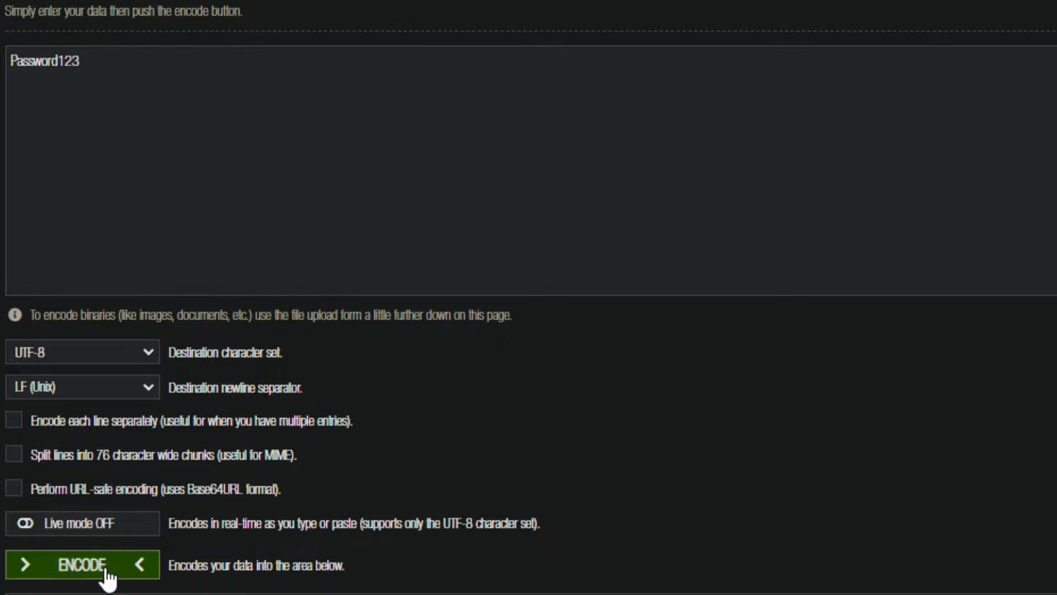
{"action": "left_click", "coordinate": [83, 565]}
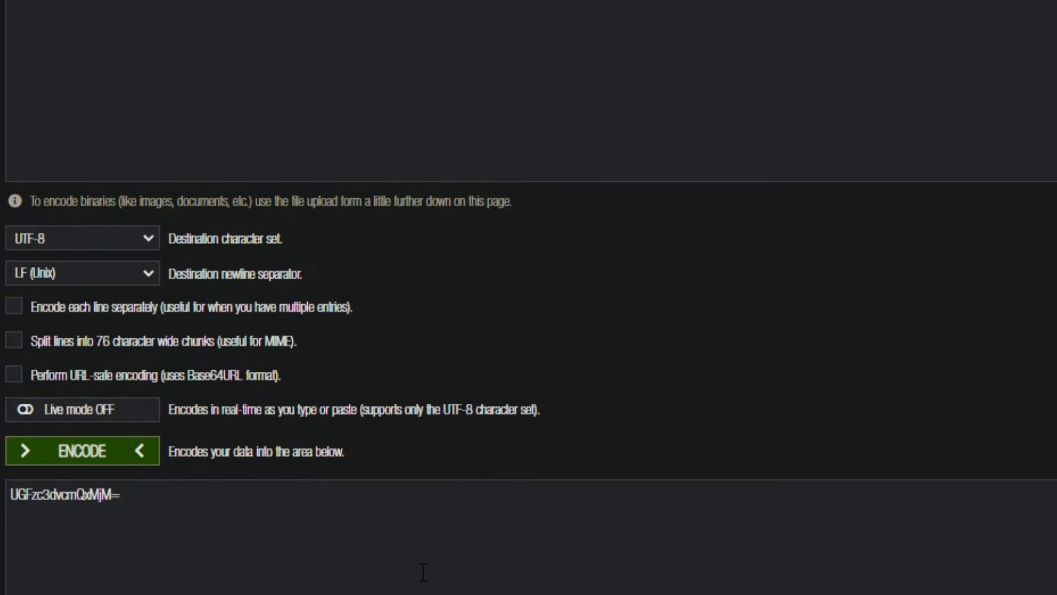
{"action": "scroll", "scroll_direction": "down", "scroll_amount": 3}
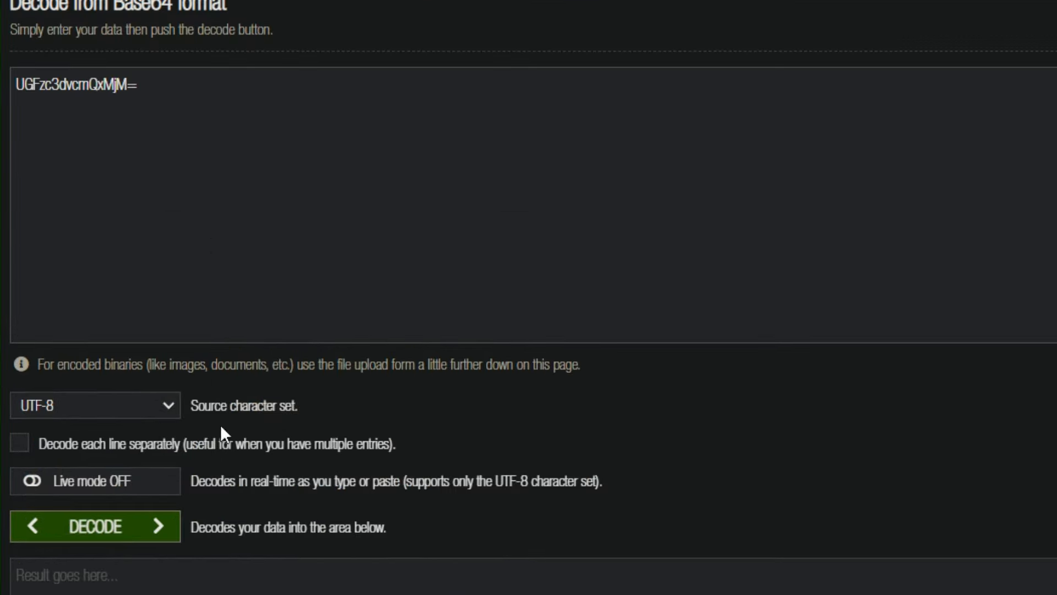
{"action": "left_click", "coordinate": [95, 526]}
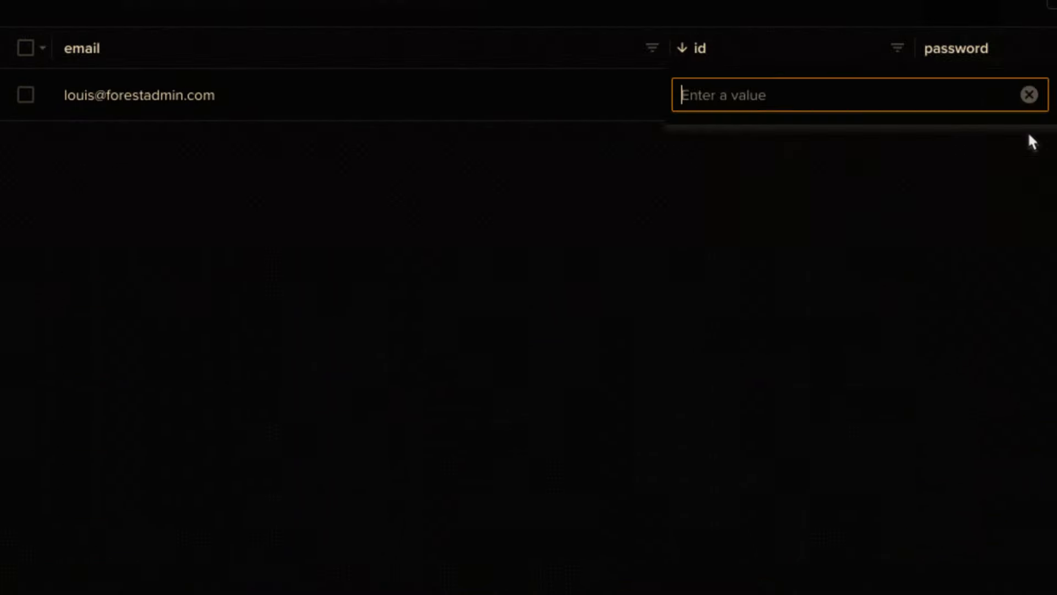
Type 'Se' into the id column's filter value box.
{"action": "type", "text": "Se"}
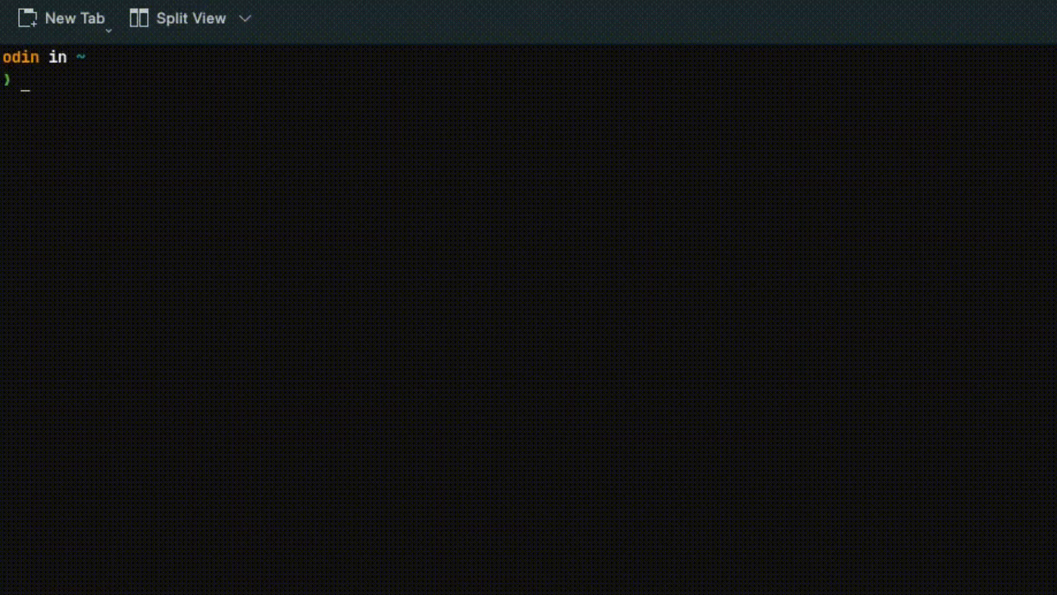
{"action": "type", "text": "reconfavicon https://google.com/favicon.ico"}
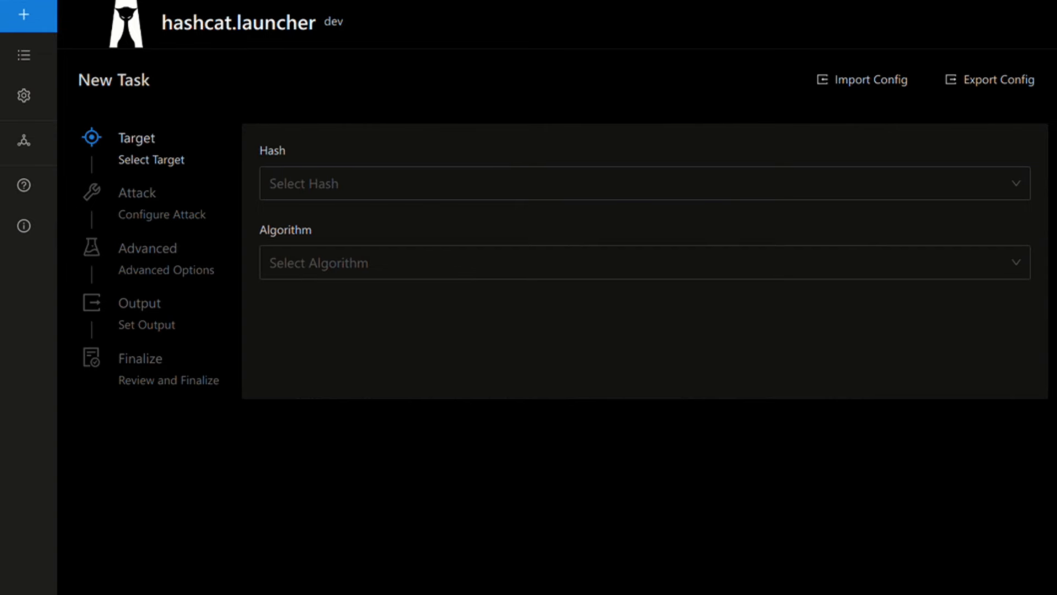
{"action": "mouse_move", "coordinate": [598, 483]}
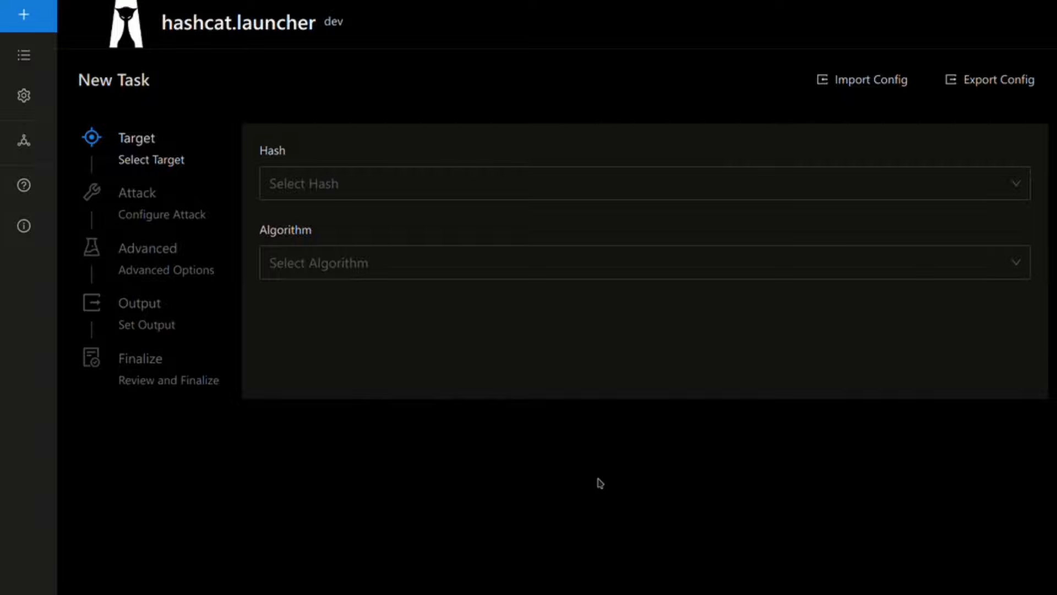
Go to the Attack step and try the Combinator, Hybrid1 and Hybrid2 attack modes.
{"action": "left_click", "coordinate": [137, 193]}
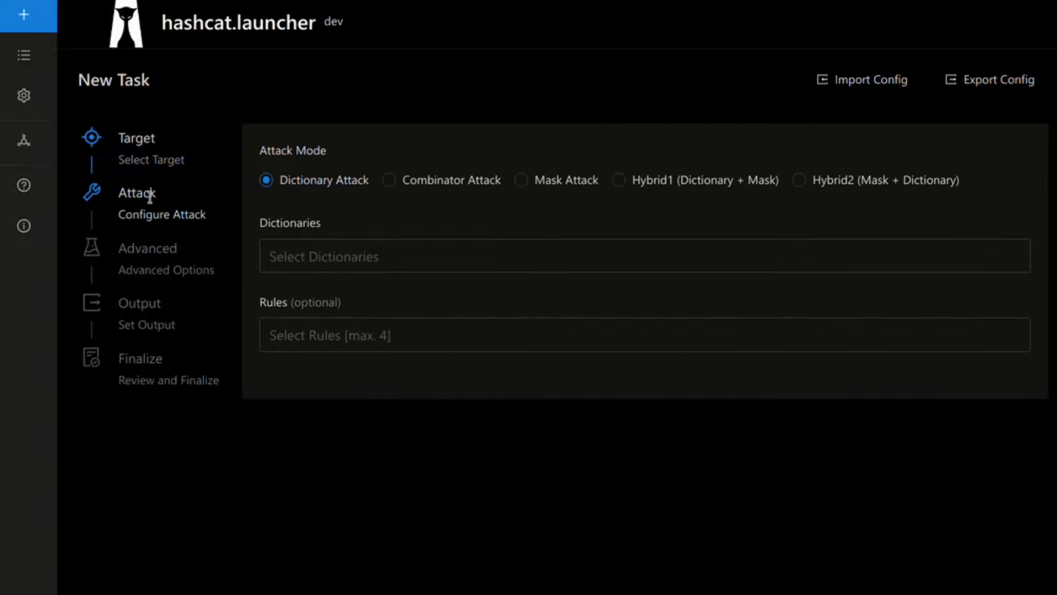
{"action": "left_click", "coordinate": [389, 180]}
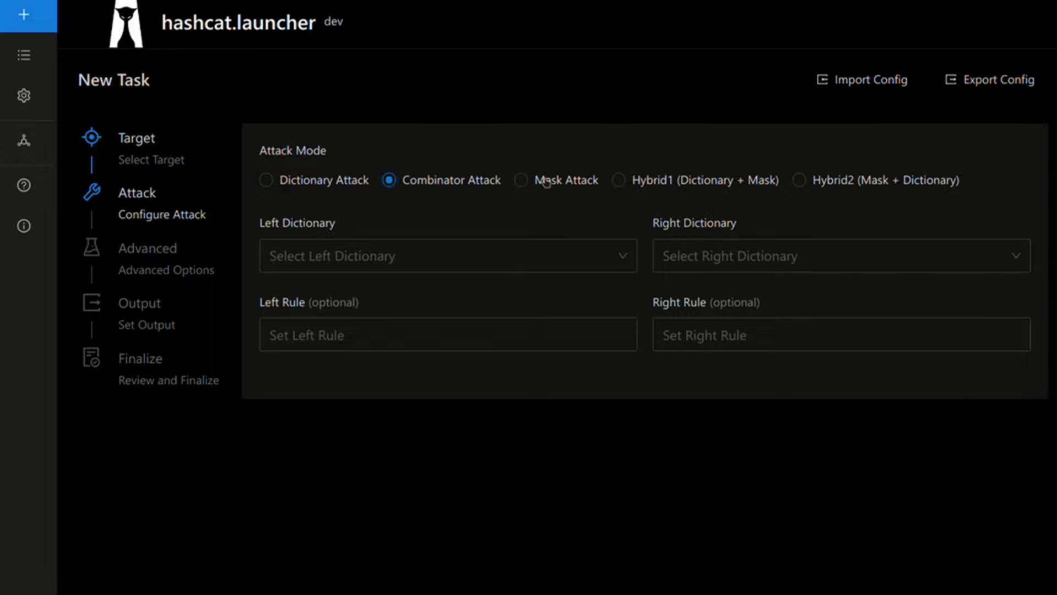
{"action": "left_click", "coordinate": [618, 181]}
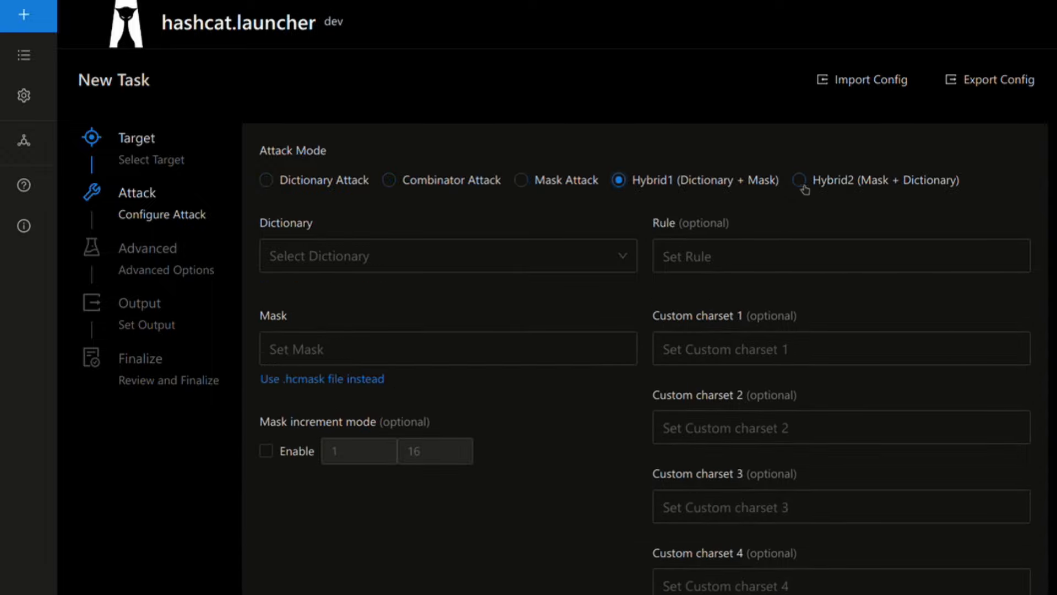
{"action": "left_click", "coordinate": [265, 180]}
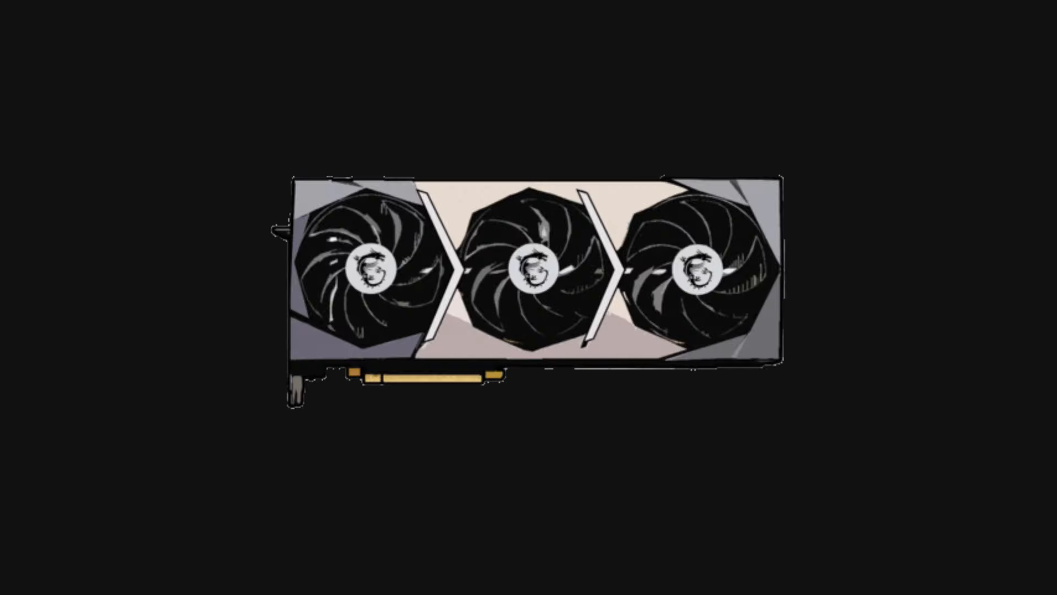
{"action": "left_click", "coordinate": [11, 24]}
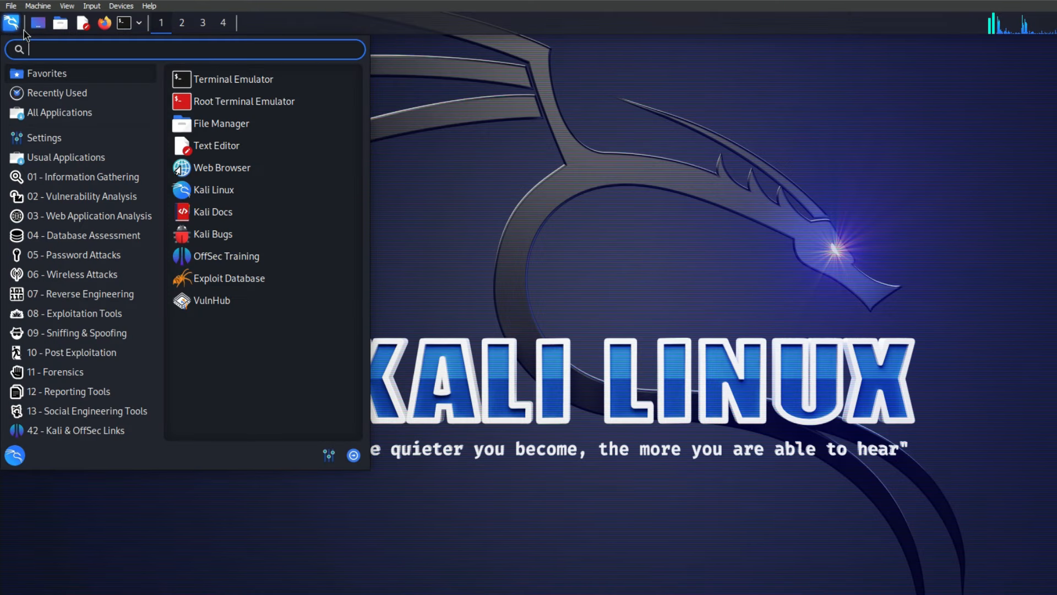
Search the Kali application menu for 'hashc' and scroll the results.
{"action": "type", "text": "hashc"}
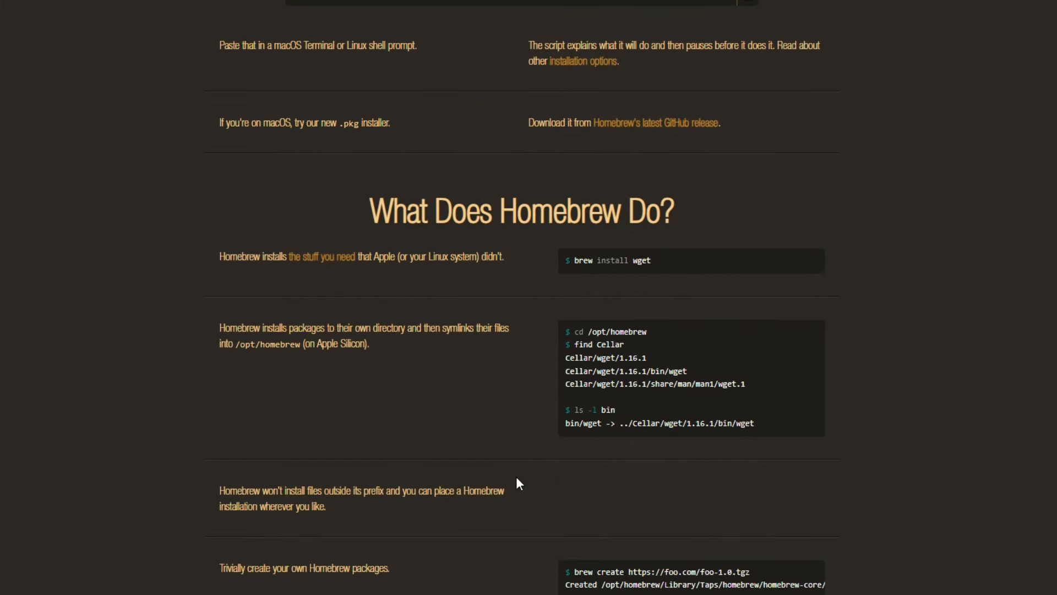
{"action": "scroll", "scroll_direction": "down", "scroll_amount": 3}
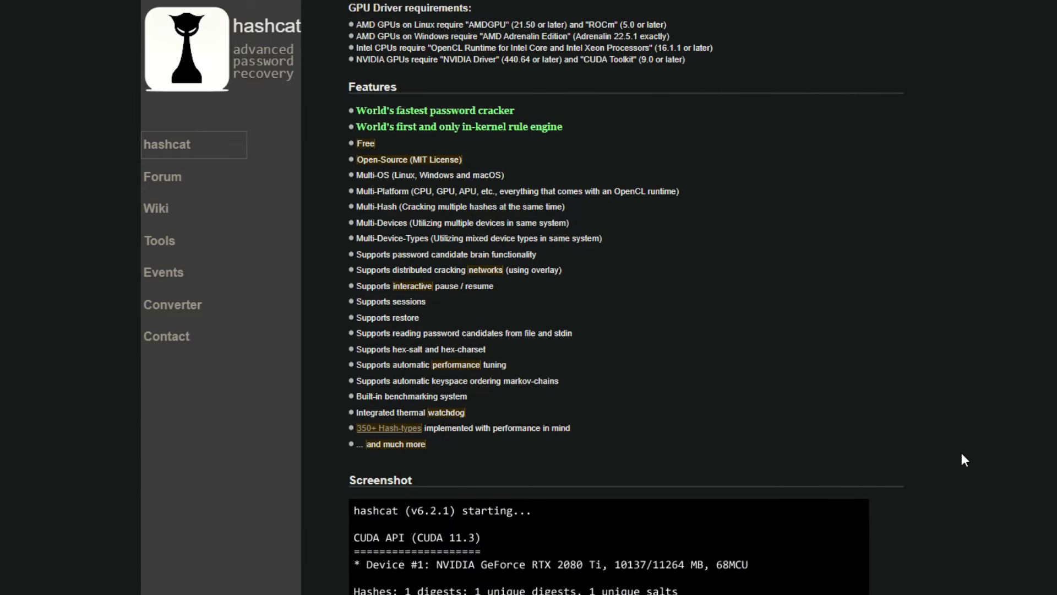
{"action": "scroll", "scroll_direction": "down", "scroll_amount": 3}
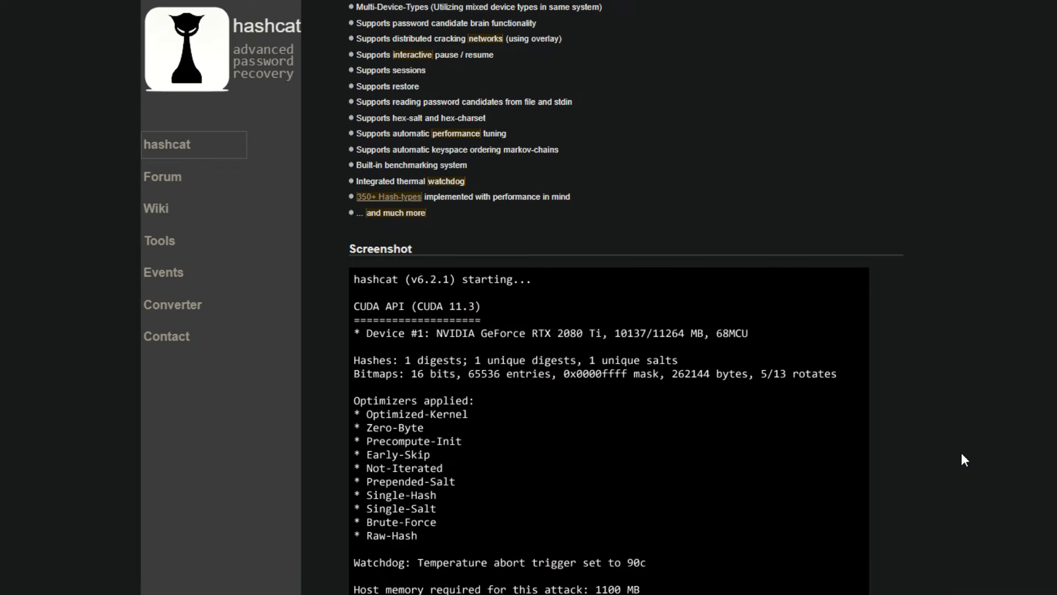
{"action": "scroll", "scroll_direction": "down", "scroll_amount": 3}
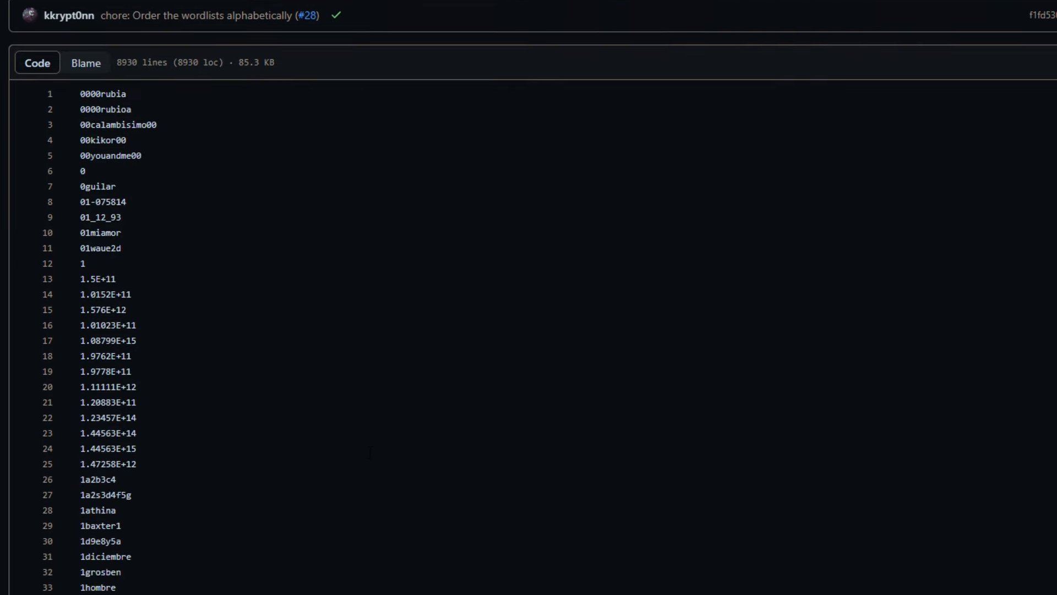
{"action": "scroll", "scroll_direction": "down", "scroll_amount": 3}
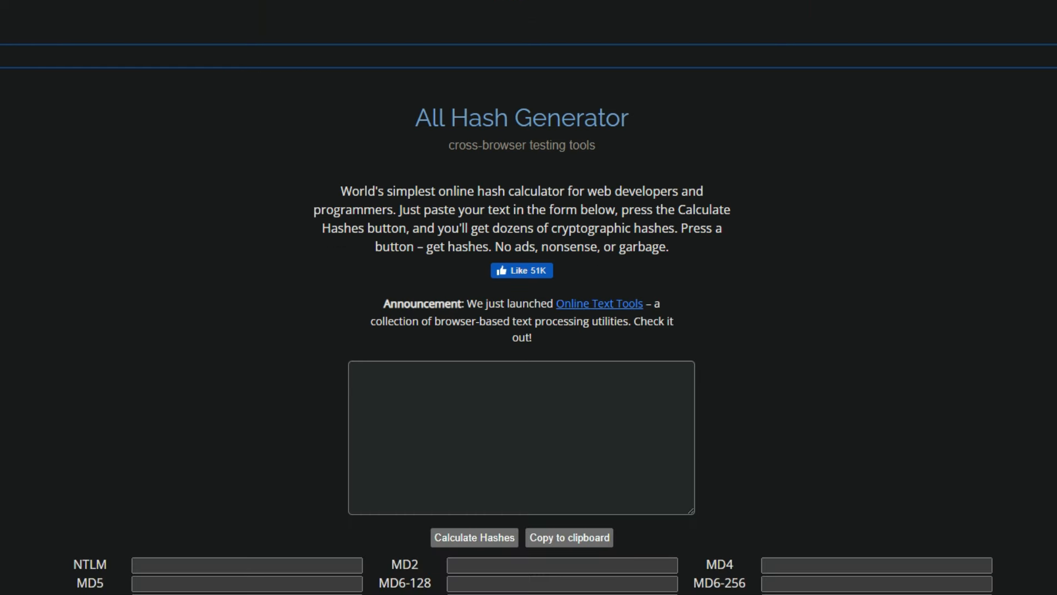
{"action": "scroll", "scroll_direction": "down", "scroll_amount": 3}
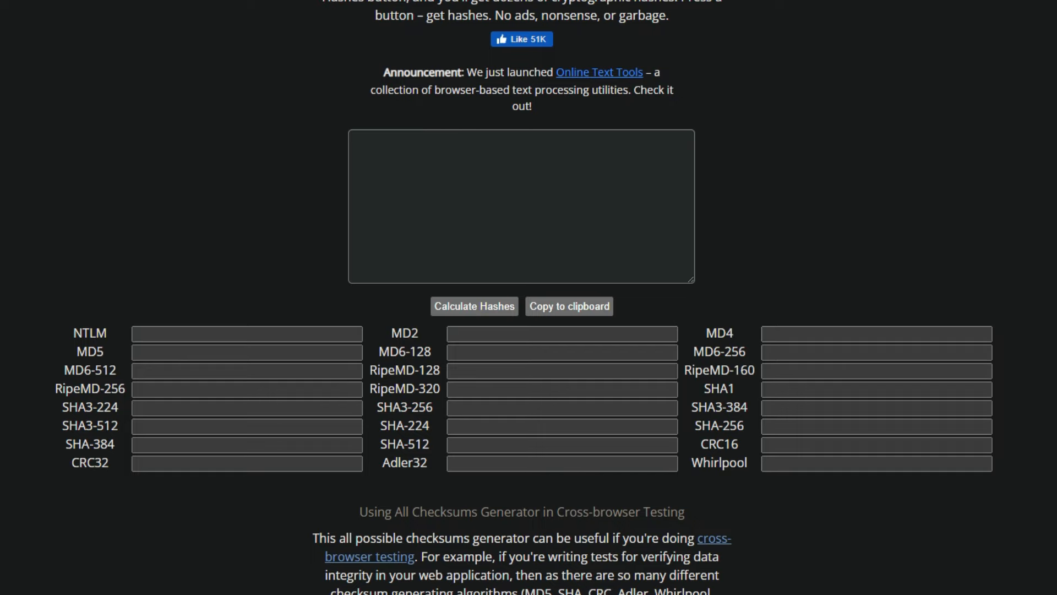
{"action": "type", "text": "Password123"}
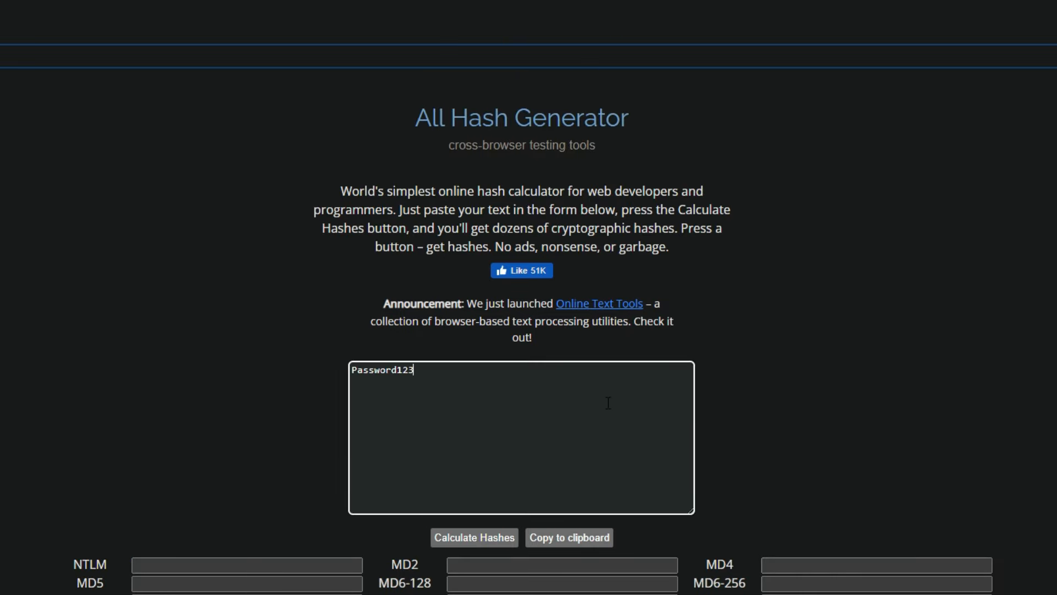
{"action": "left_click", "coordinate": [474, 537]}
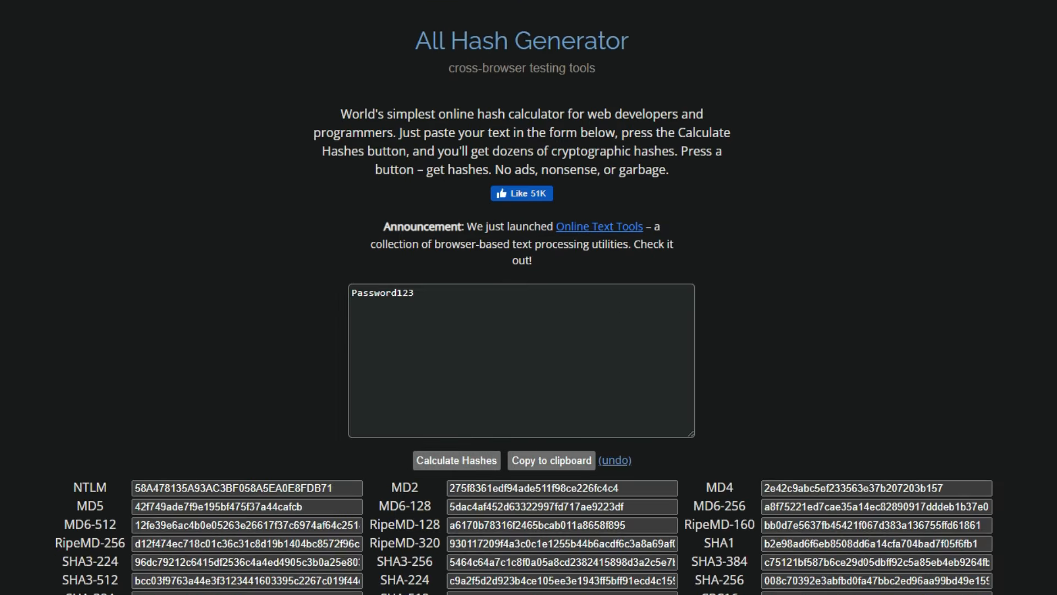
{"action": "scroll", "scroll_direction": "down", "scroll_amount": 3}
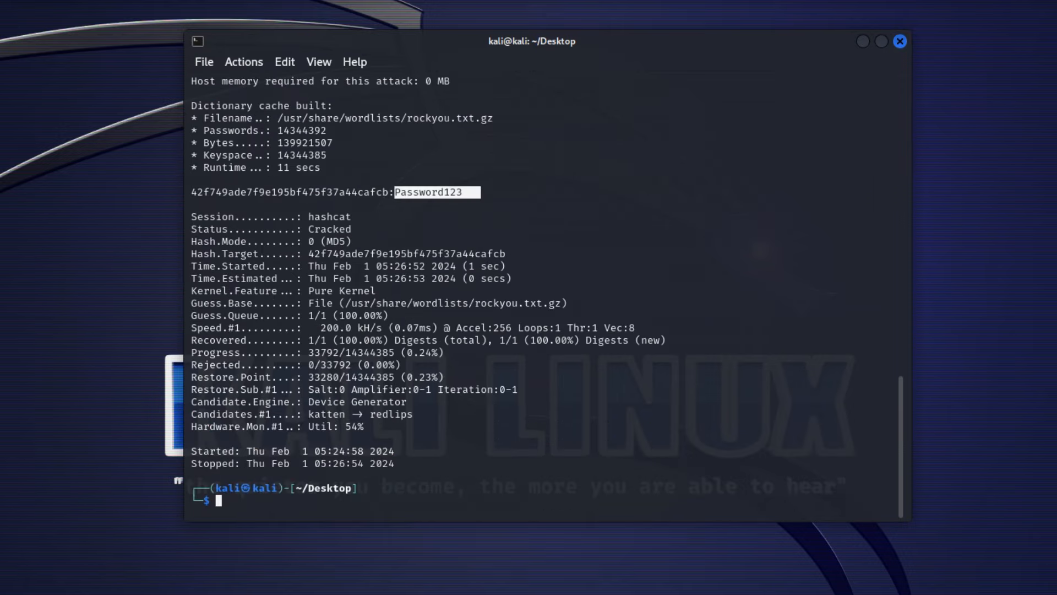
Type hashcat -m 100 -a 0 SHA1.txt /usr/share/wordlists/rockyou.txt.gz for SHA1 cracking.
{"action": "type", "text": "hashcat -m 100 -a 0 SHA1.txt /usr/share/wordlists/rockyou.txt.gz"}
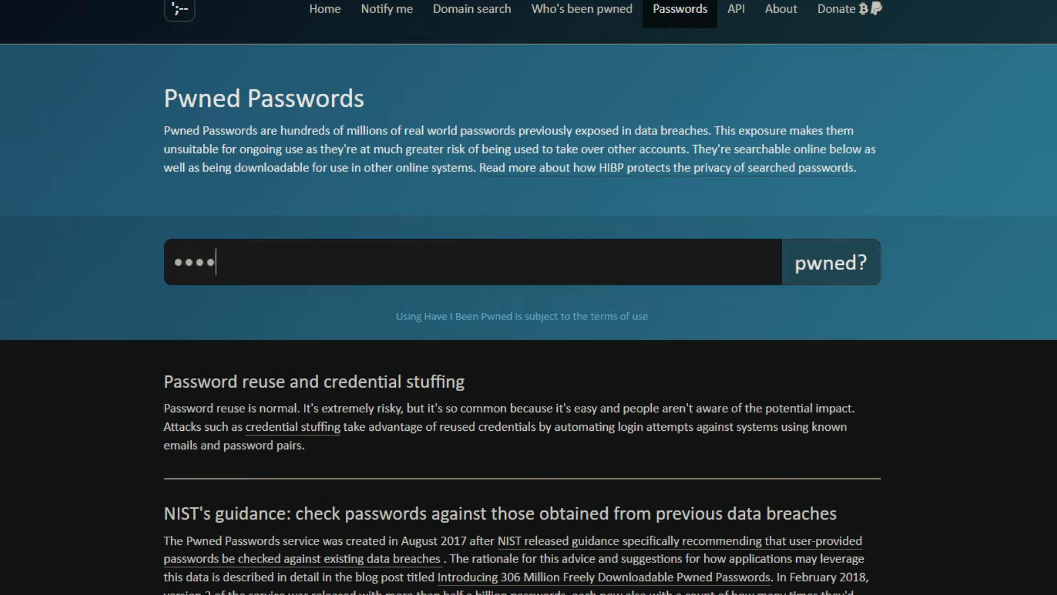
Enter 'assword' into the Pwned Passwords search box and scroll down to the result.
{"action": "type", "text": "assword"}
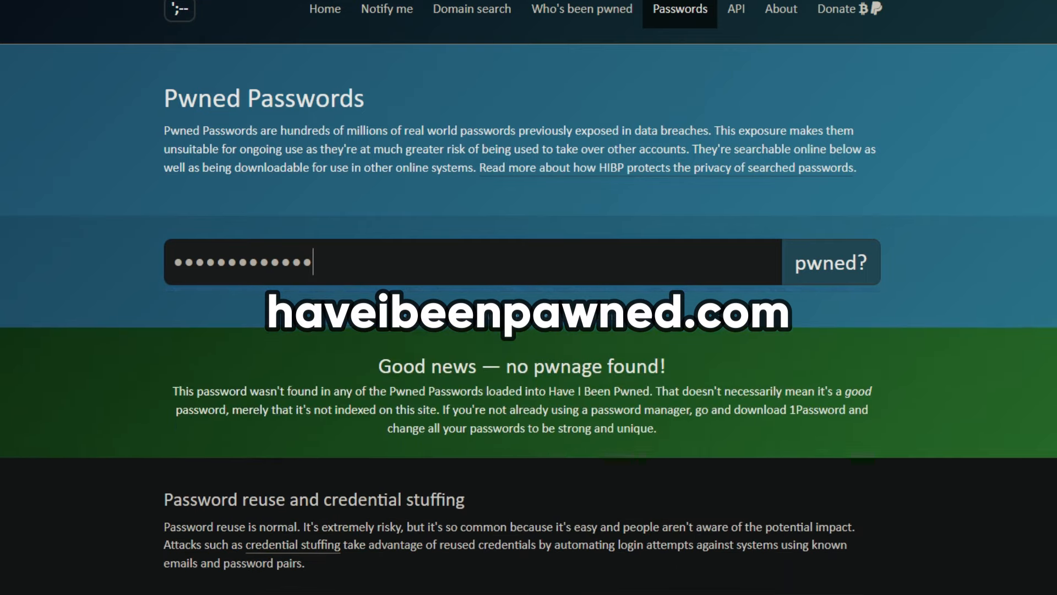
{"action": "scroll", "scroll_direction": "down", "scroll_amount": 3}
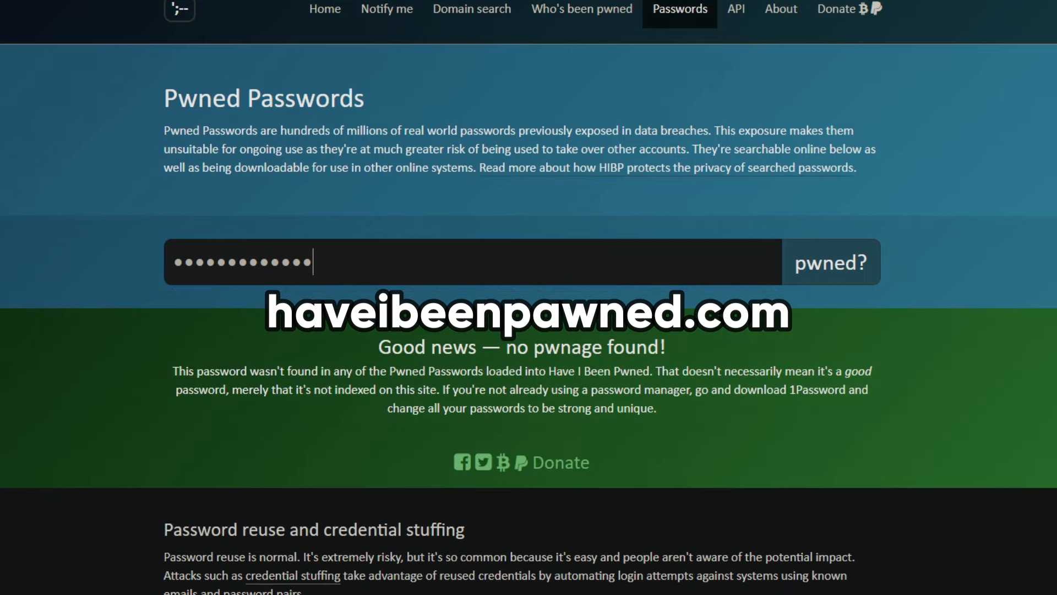